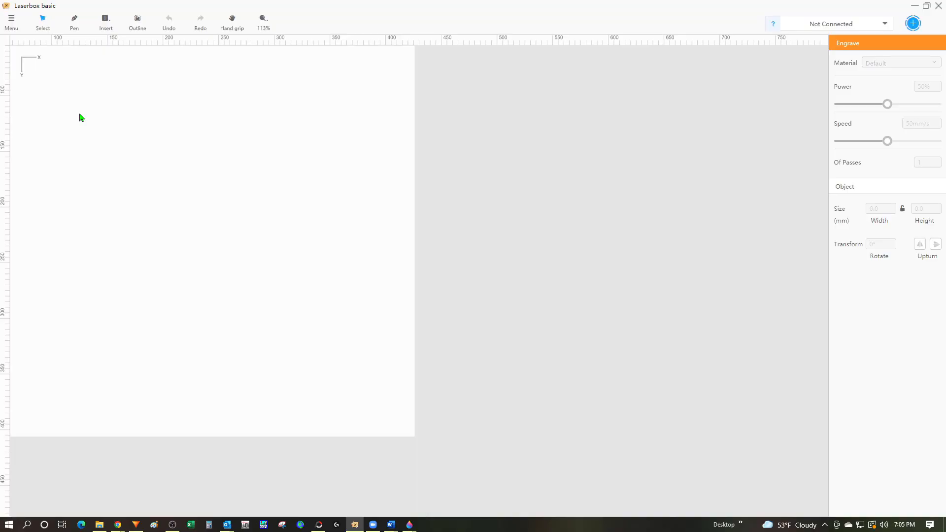
pyautogui.moveTo(48, 68)
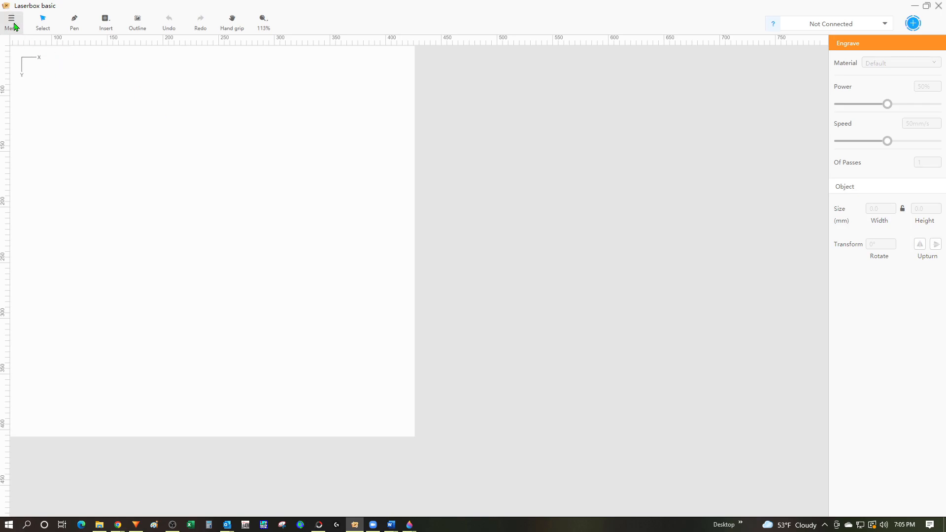
# Step: Start an Import from the Menu to bring in the D1 power speed test file from Downloads
pyautogui.click(11, 18)
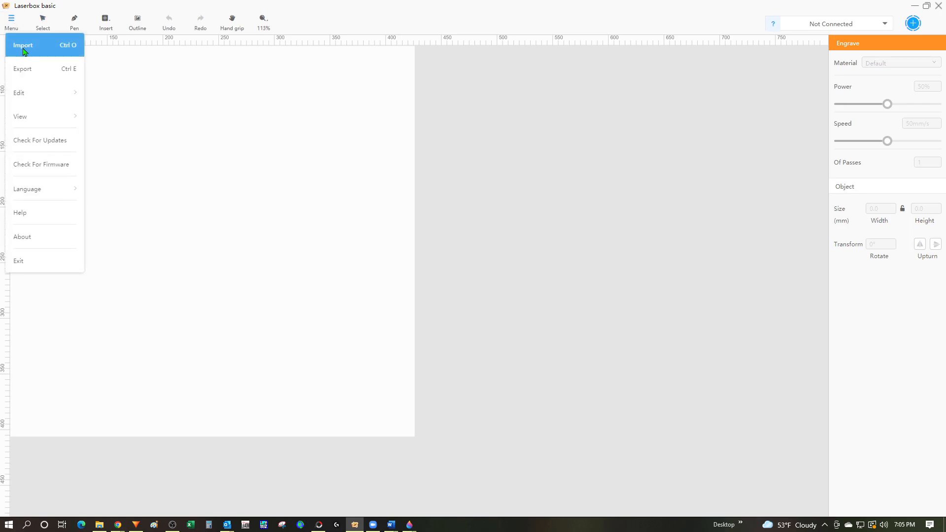
pyautogui.click(23, 44)
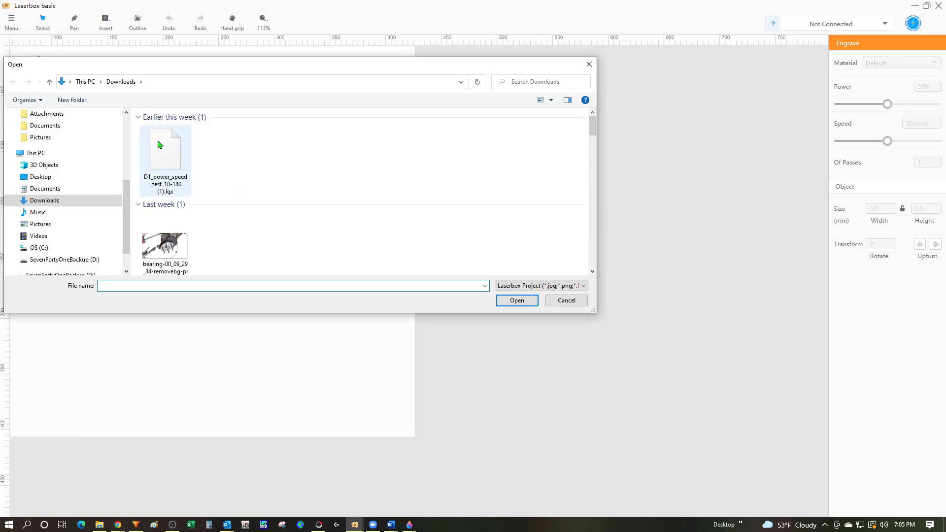
pyautogui.moveTo(168, 158)
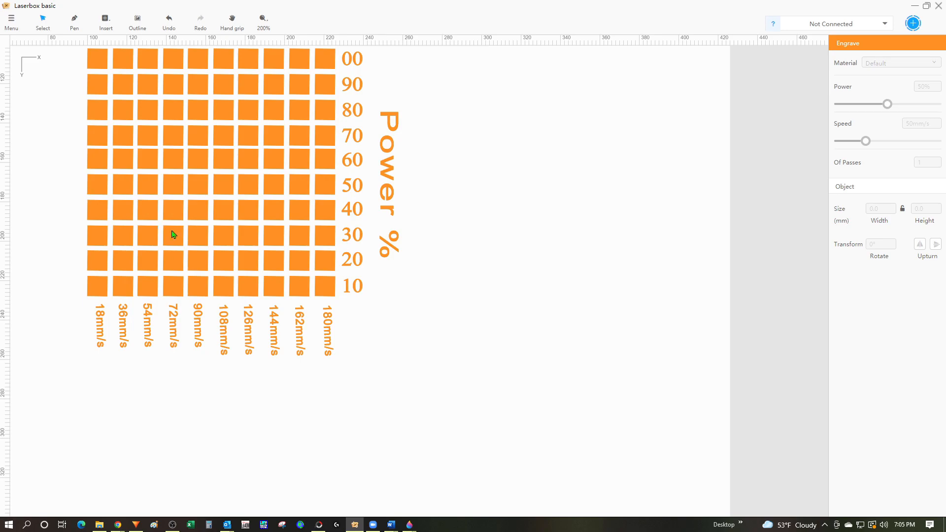
pyautogui.moveTo(42, 23)
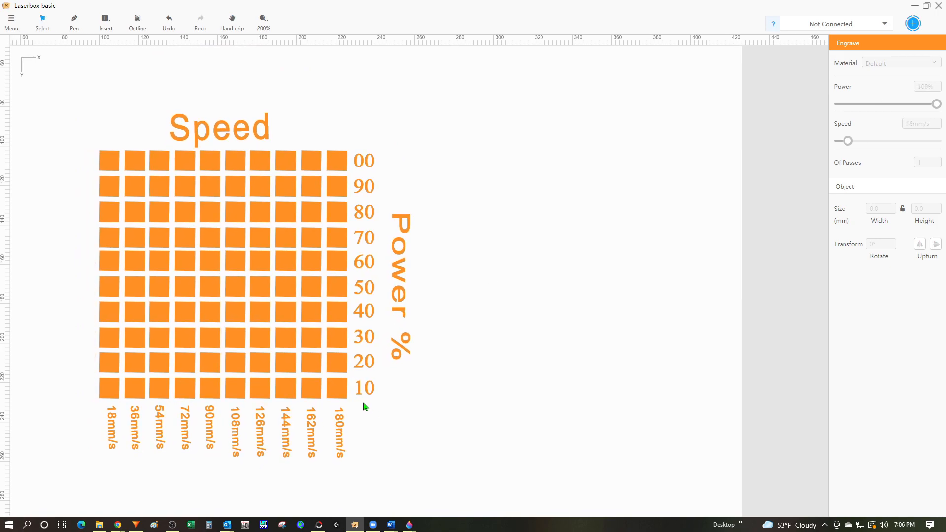
pyautogui.moveTo(359, 417)
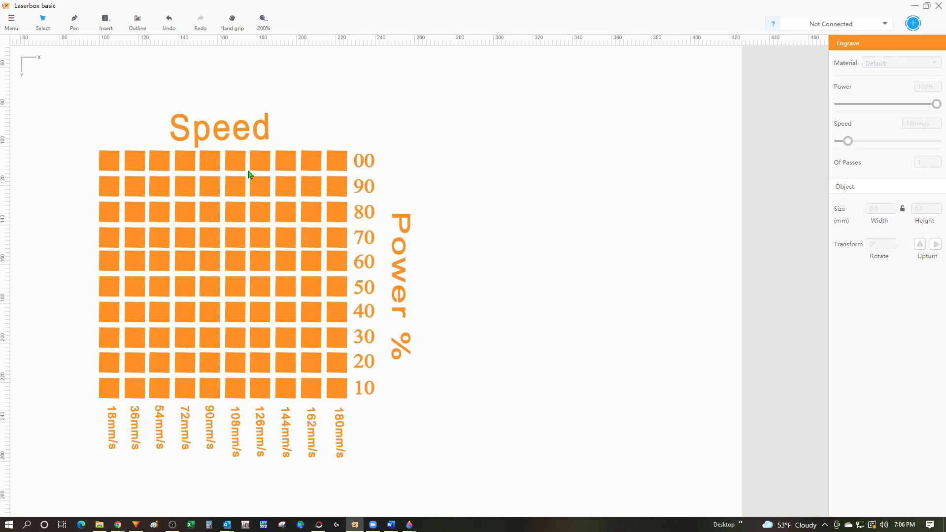
pyautogui.moveTo(99, 475)
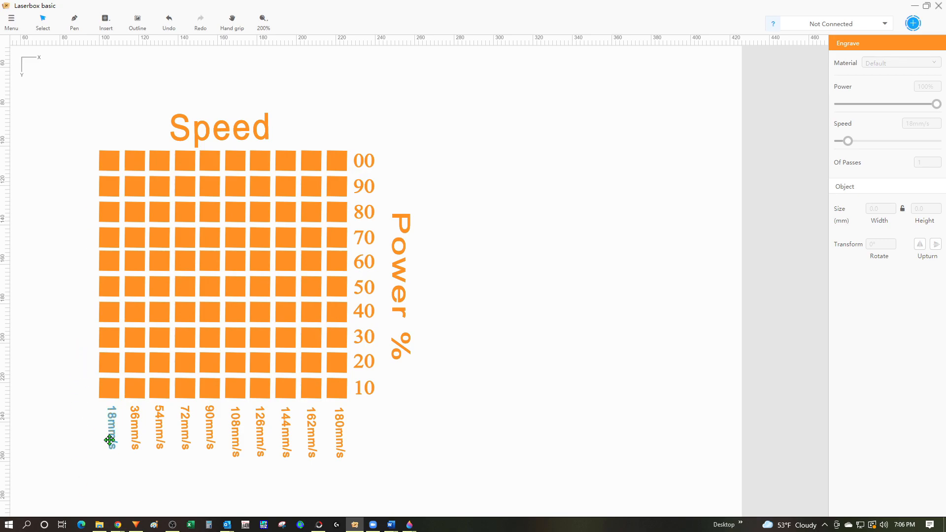
pyautogui.moveTo(373, 455)
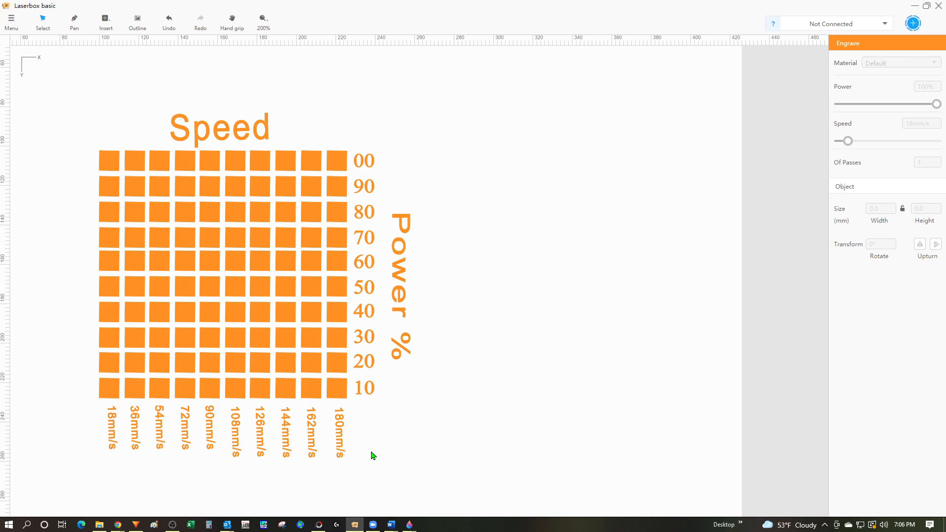
pyautogui.moveTo(354, 460)
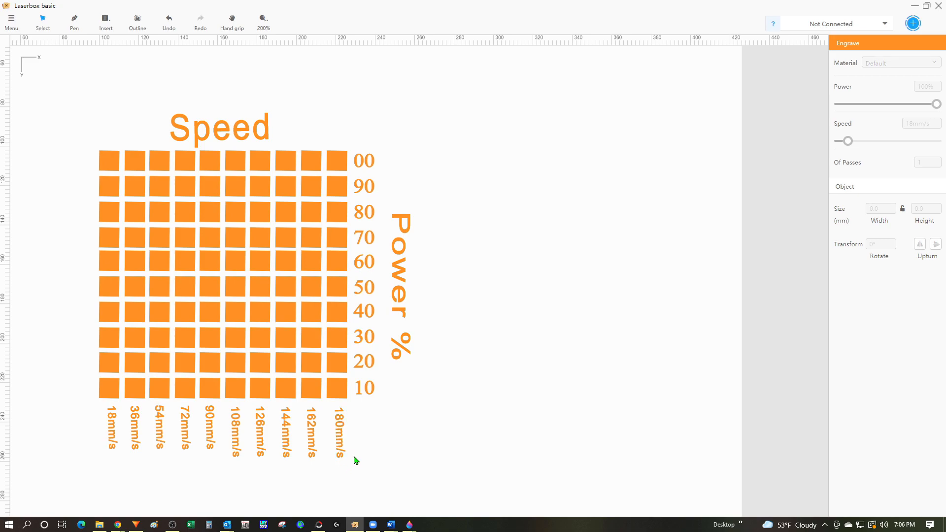
pyautogui.moveTo(131, 230)
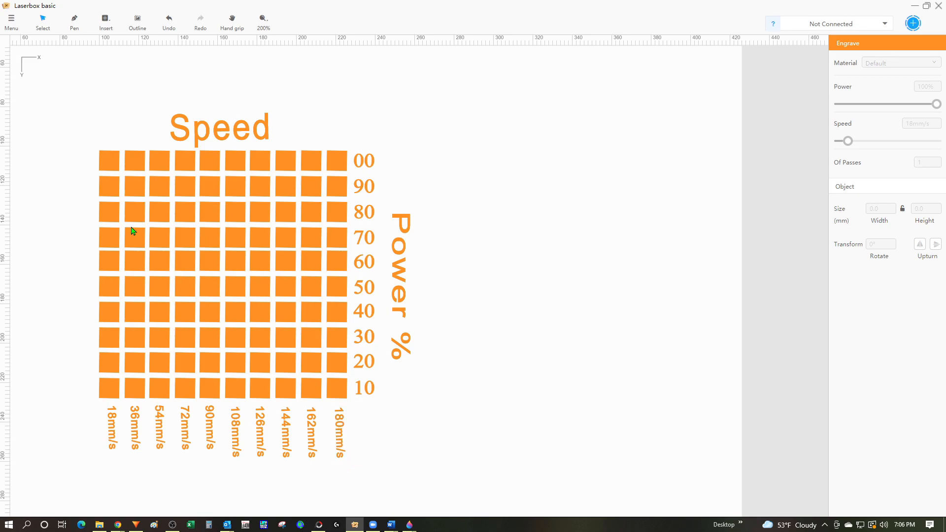
pyautogui.click(135, 211)
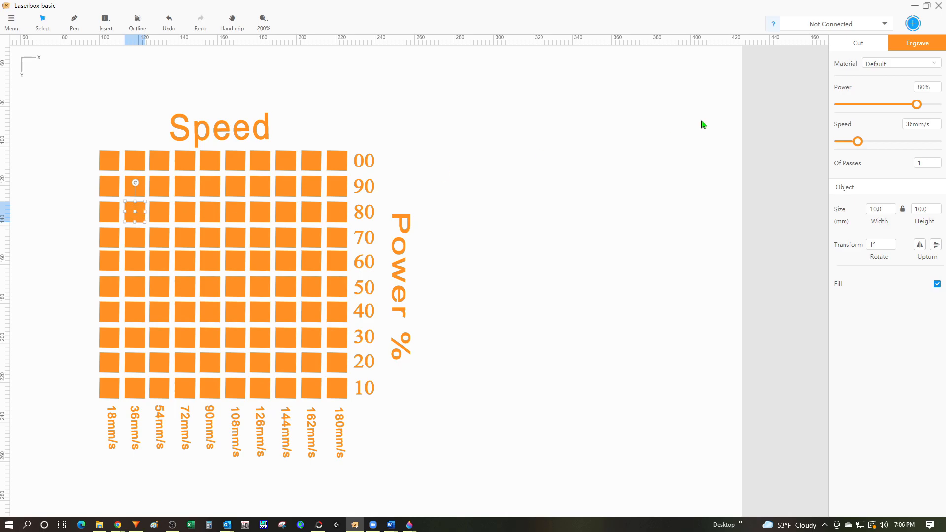
pyautogui.moveTo(899, 122)
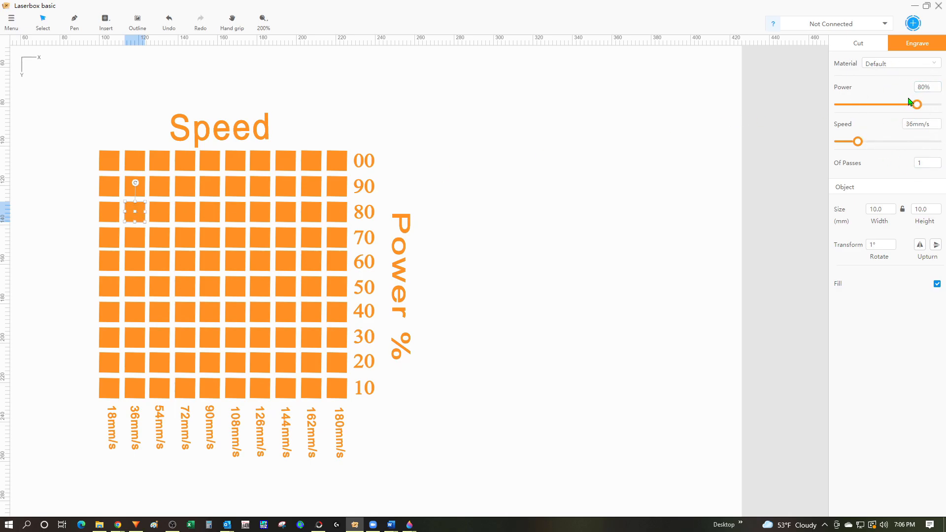
pyautogui.moveTo(889, 146)
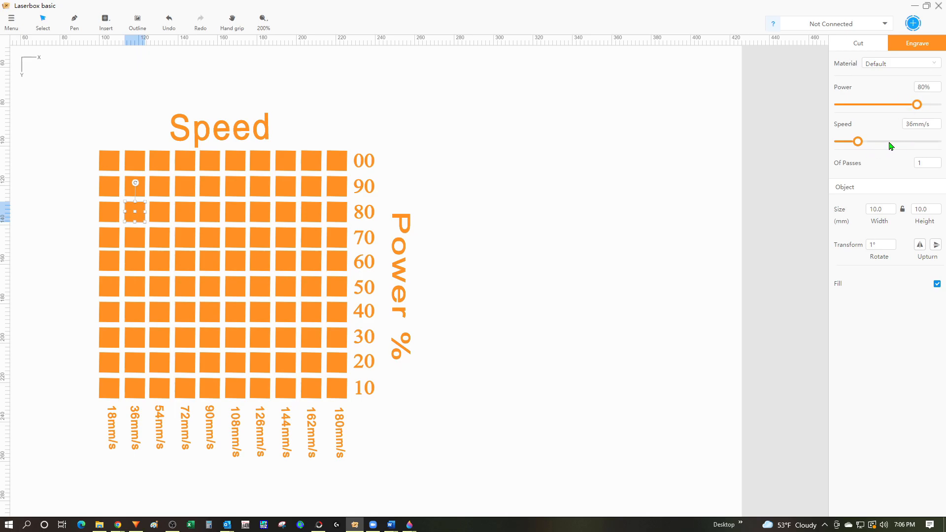
pyautogui.moveTo(911, 138)
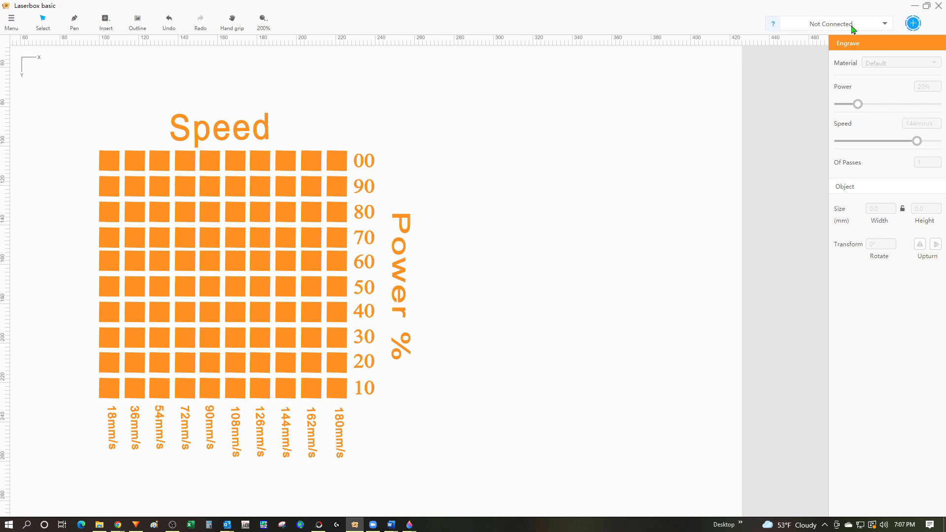
pyautogui.moveTo(887, 28)
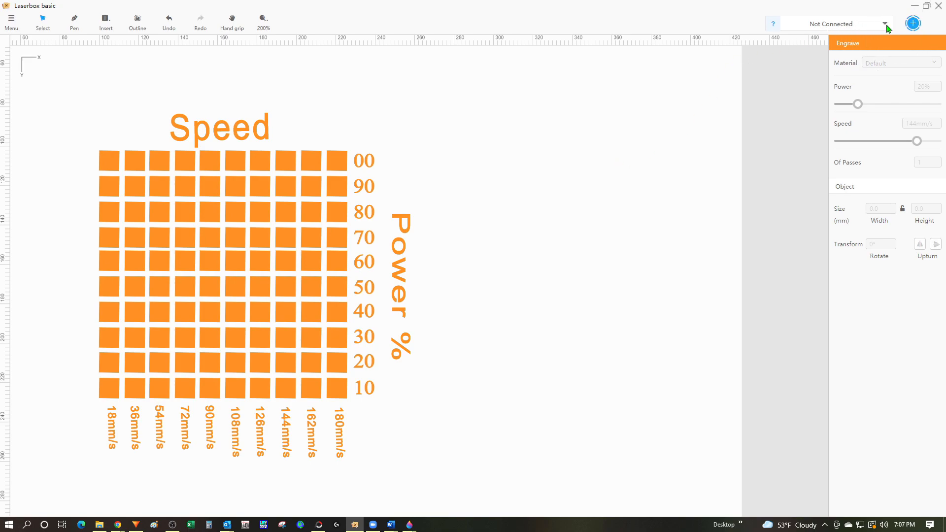
# Step: Connect to the LaserBox engraver at 192.168.1.30 from the device list
pyautogui.click(885, 24)
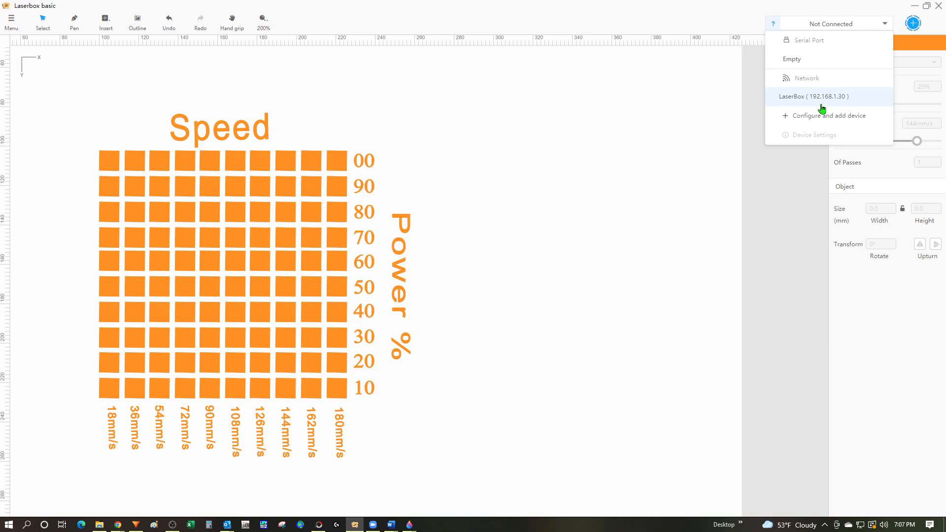
pyautogui.moveTo(813, 108)
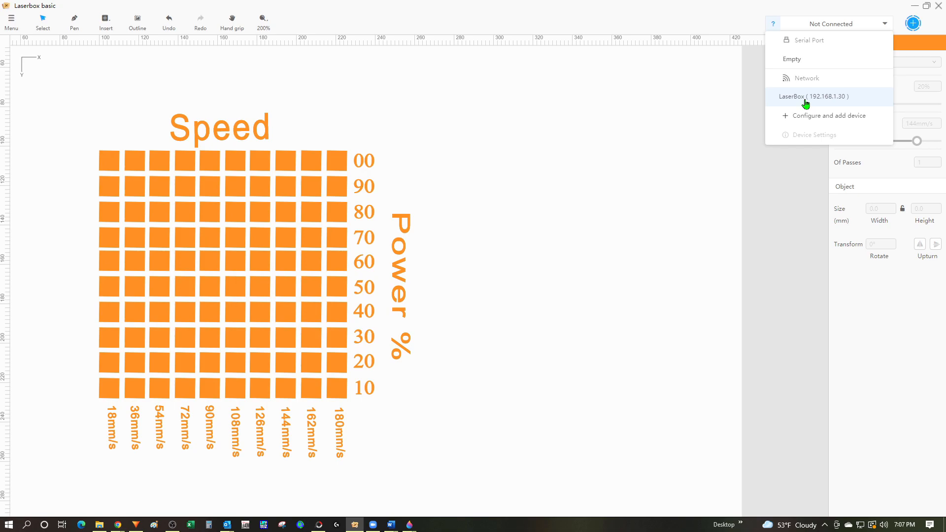
pyautogui.moveTo(835, 127)
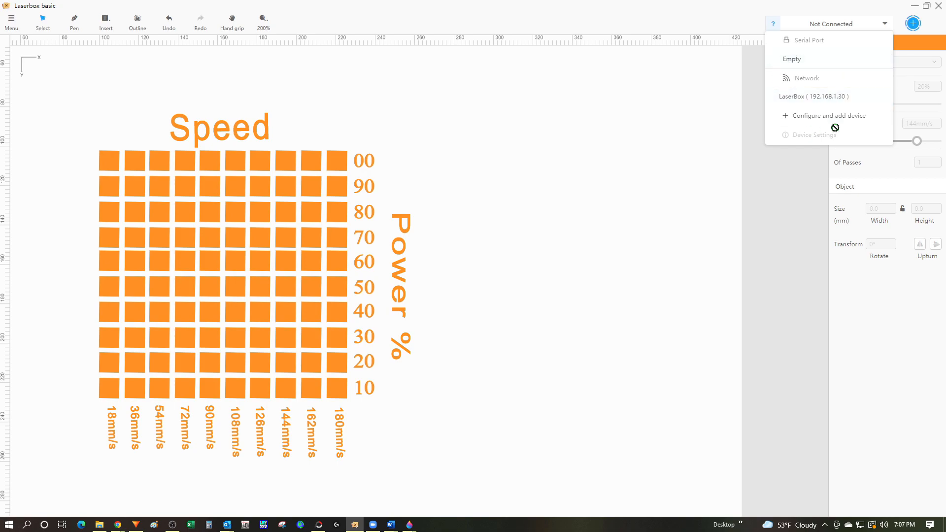
pyautogui.moveTo(810, 60)
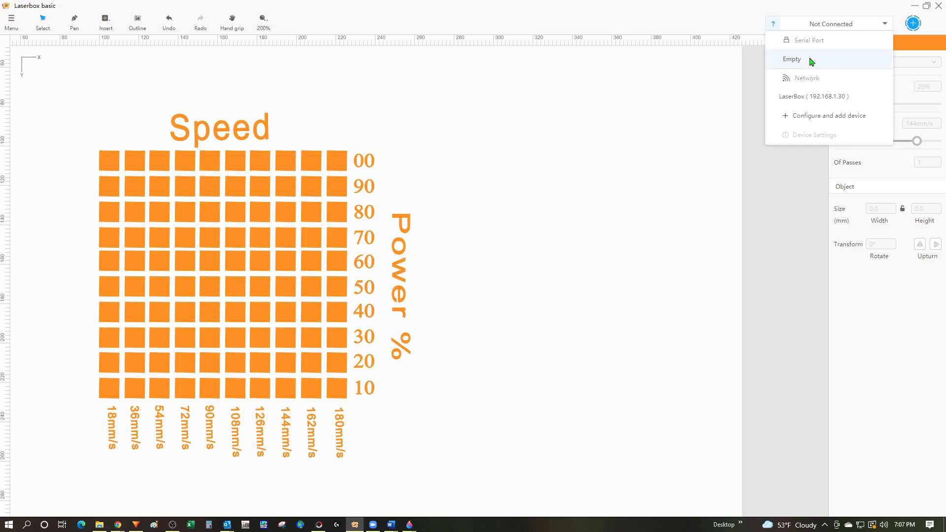
pyautogui.click(815, 96)
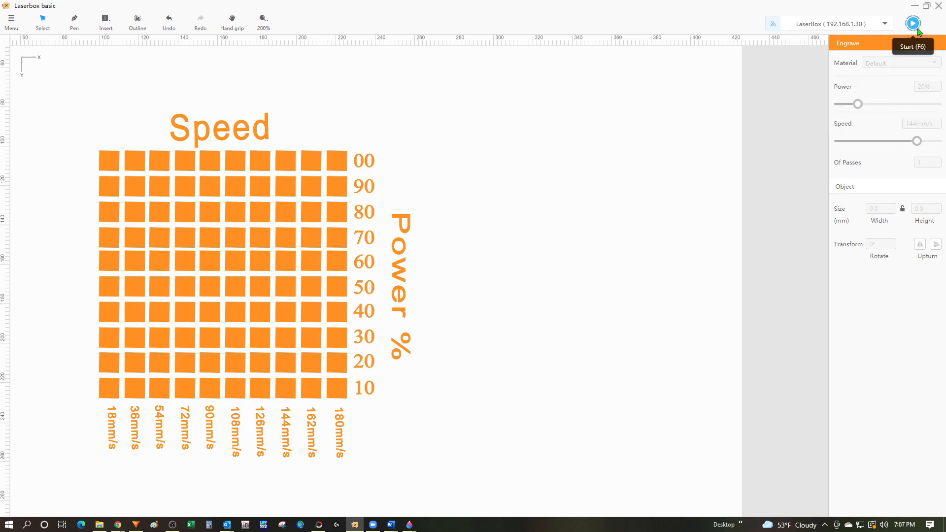
pyautogui.moveTo(78, 96)
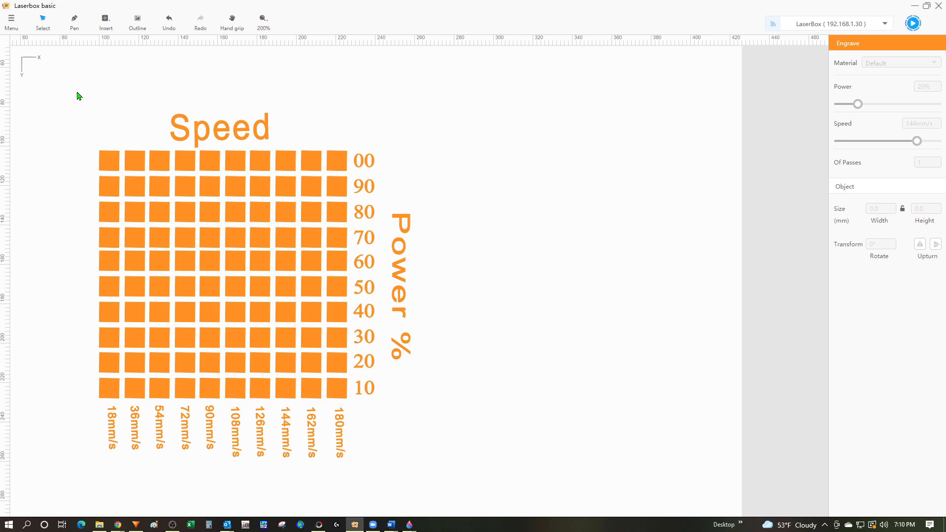
pyautogui.moveTo(68, 93)
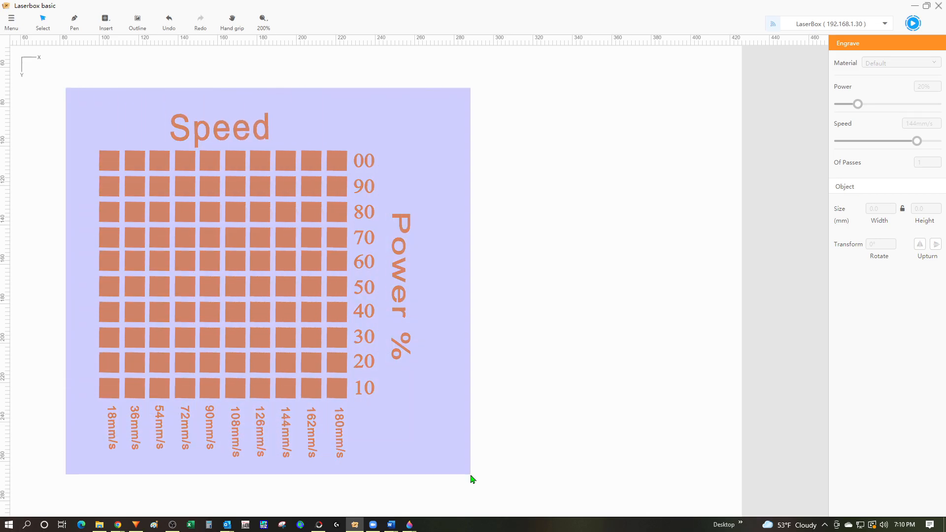
# Step: Select the test pattern and scale it down to 108.0 mm width and height
pyautogui.click(242, 272)
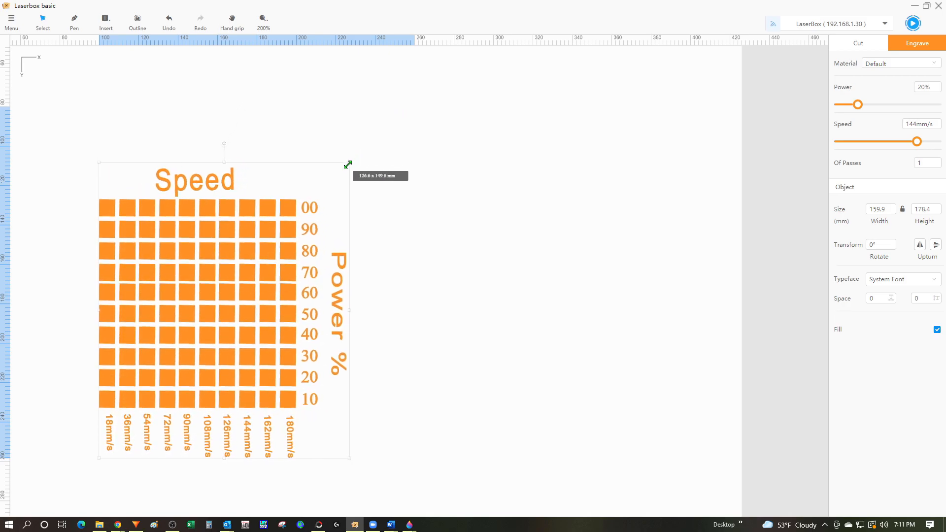
pyautogui.moveTo(349, 165); pyautogui.dragTo(312, 210)
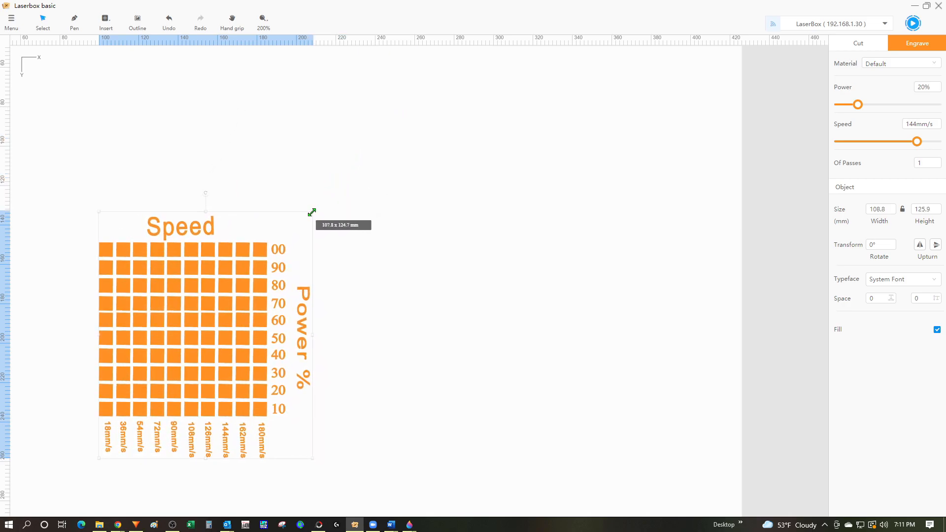
pyautogui.moveTo(312, 212); pyautogui.dragTo(308, 228)
pyautogui.write('108')
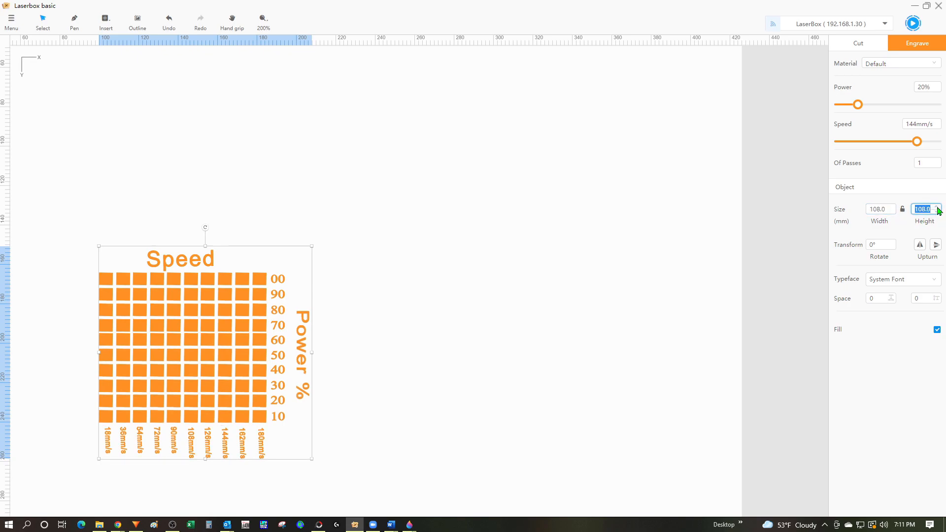
pyautogui.click(912, 24)
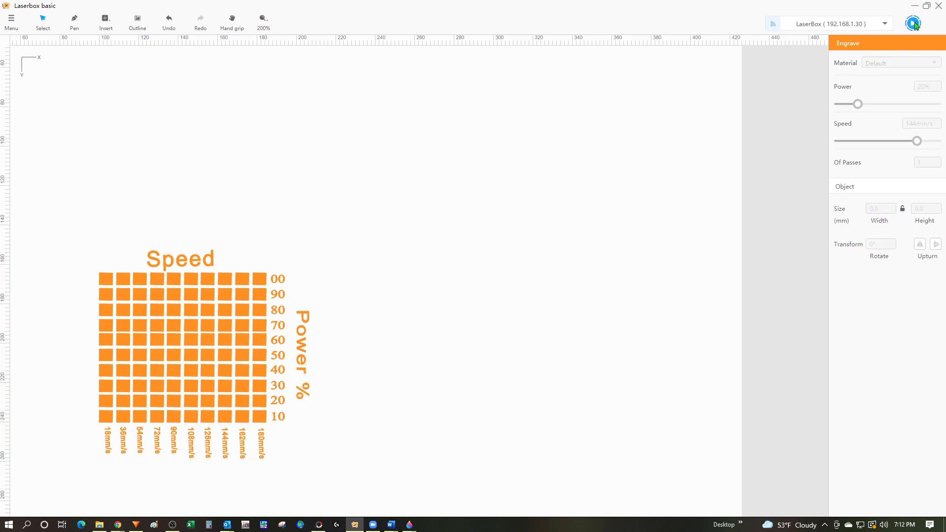
# Step: Bring up the Working dialog and anchor the laser at the pattern's top-left corner after checking top-right
pyautogui.click(913, 23)
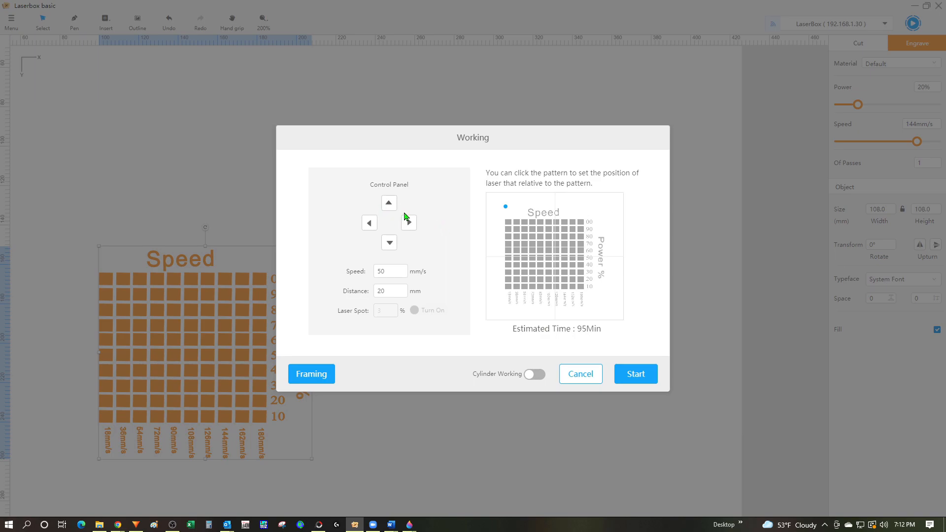
pyautogui.moveTo(378, 264)
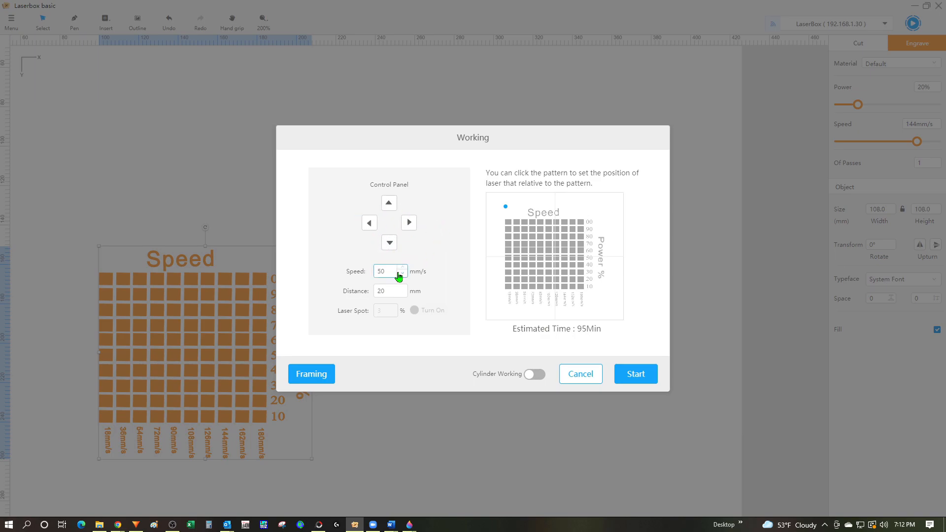
pyautogui.moveTo(511, 220)
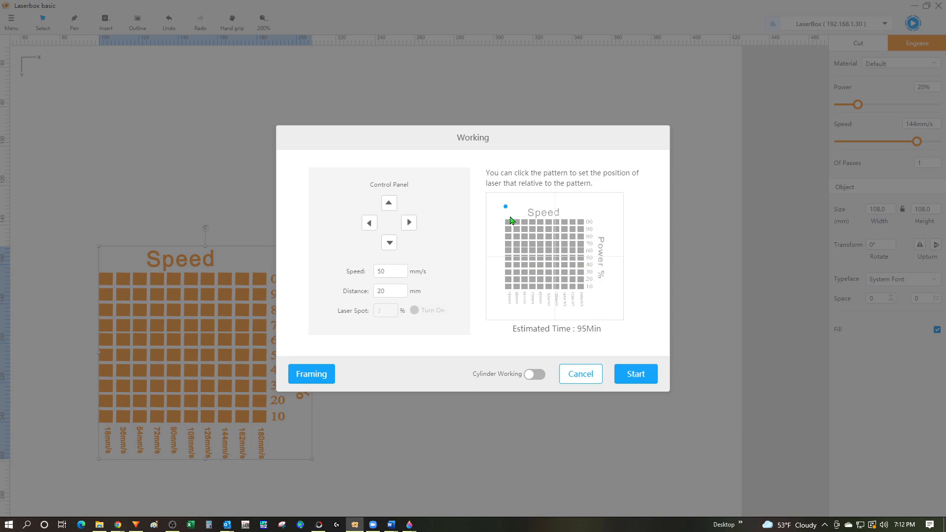
pyautogui.moveTo(505, 211)
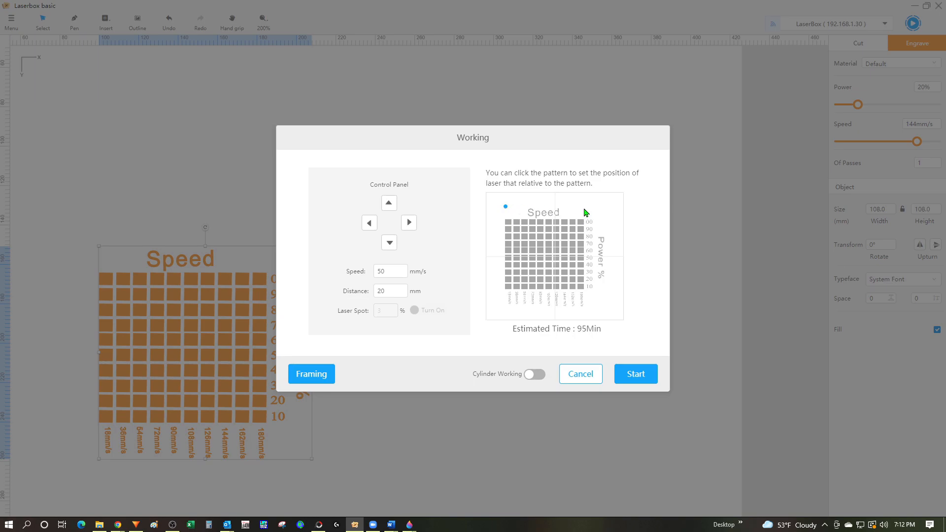
pyautogui.click(583, 208)
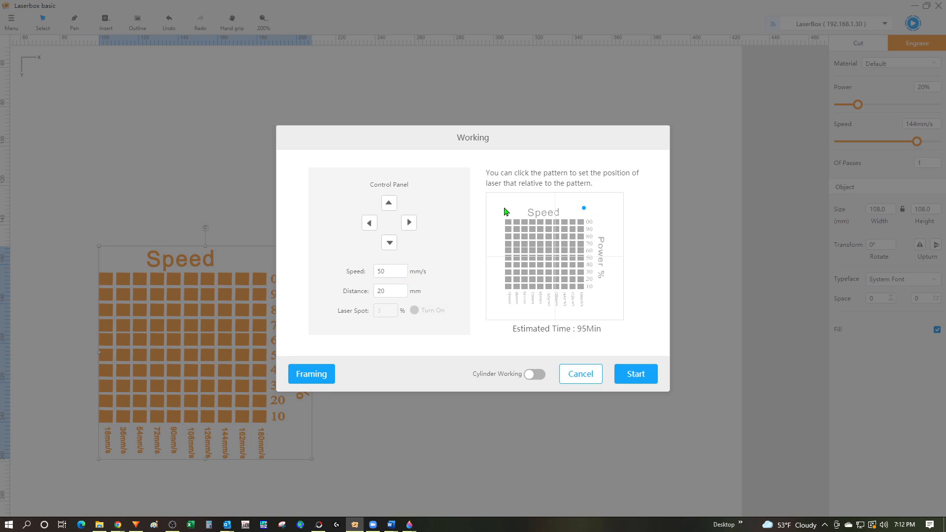
pyautogui.click(505, 208)
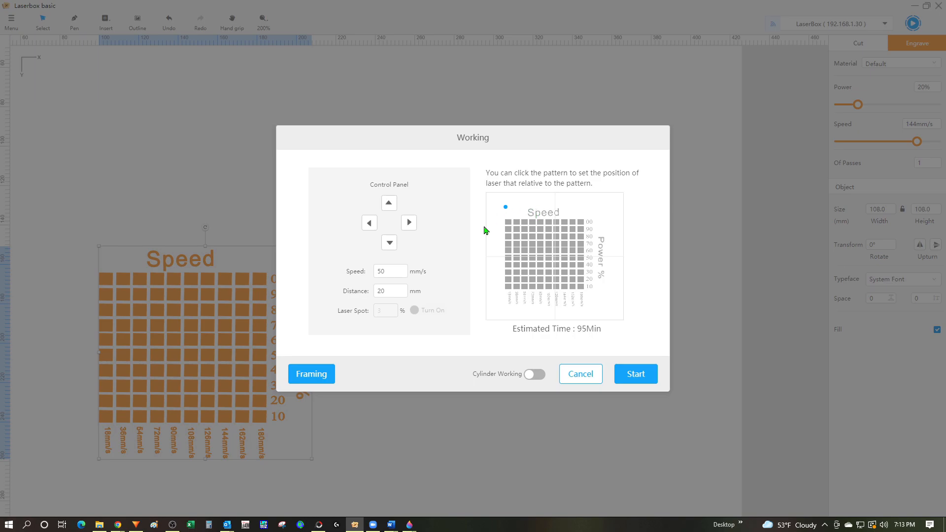
pyautogui.moveTo(556, 315)
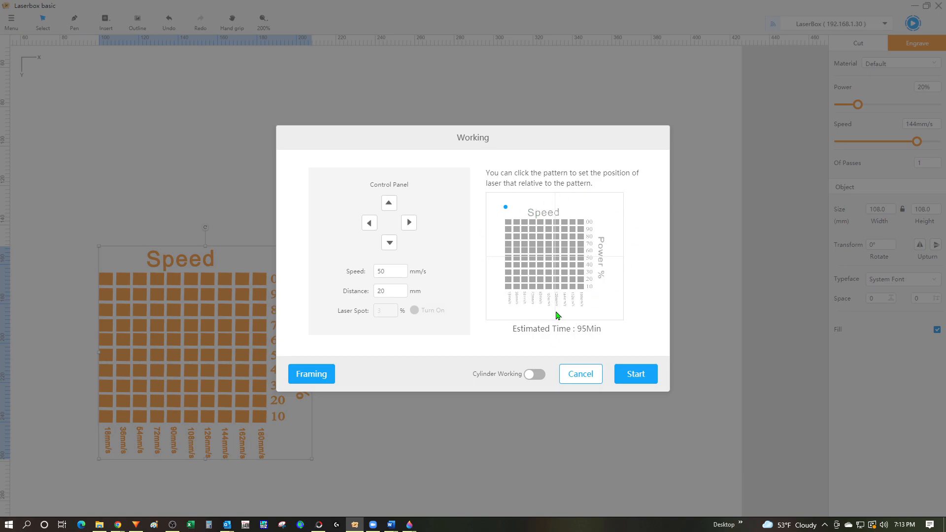
pyautogui.moveTo(503, 320)
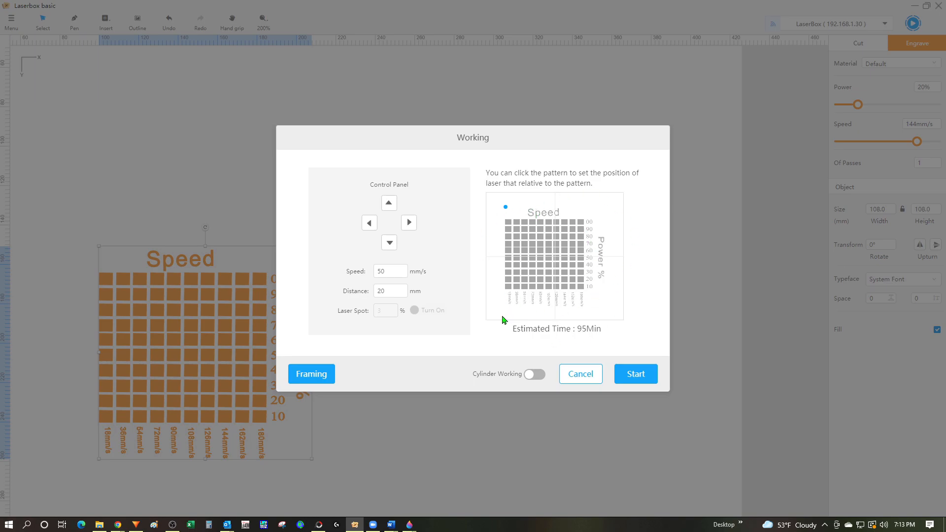
pyautogui.moveTo(324, 388)
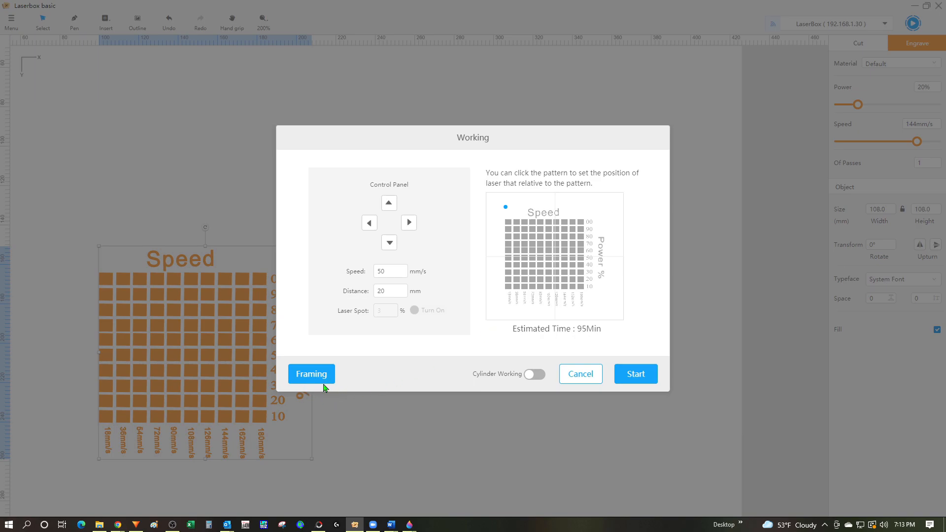
pyautogui.moveTo(314, 383)
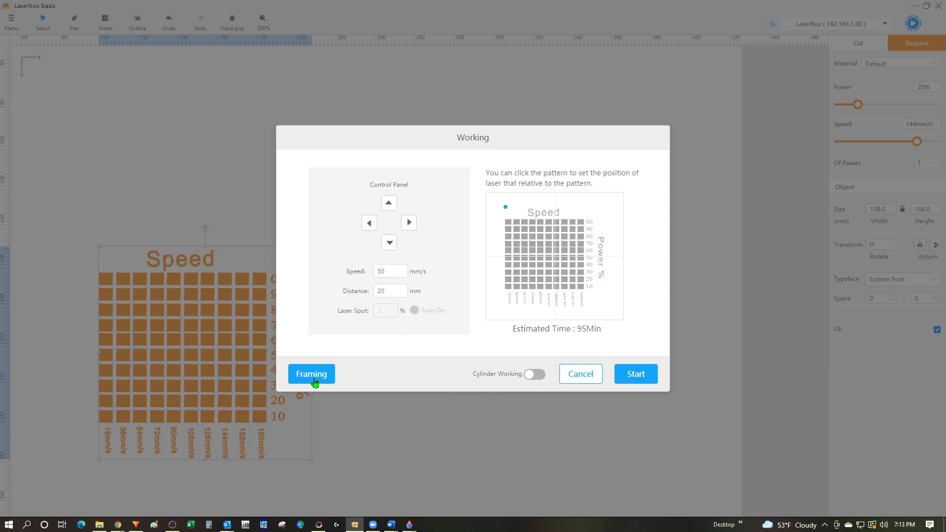
pyautogui.moveTo(364, 402)
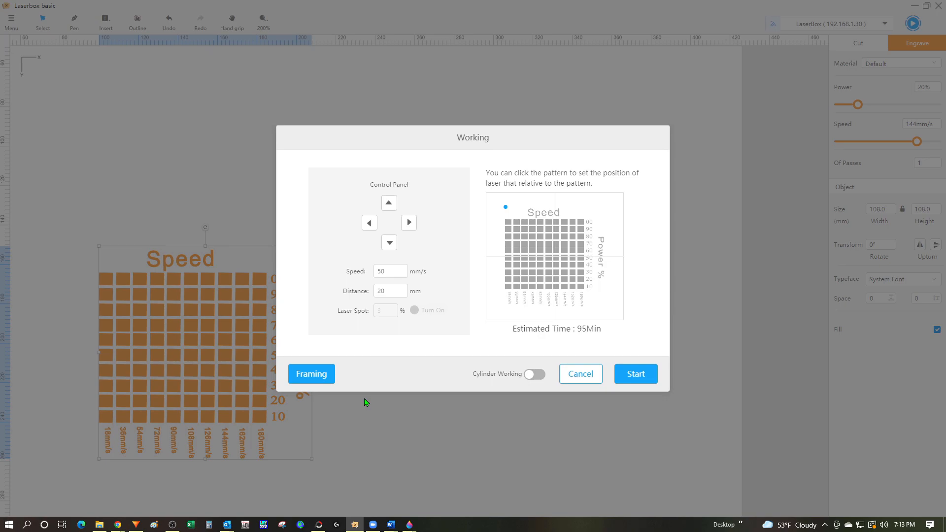